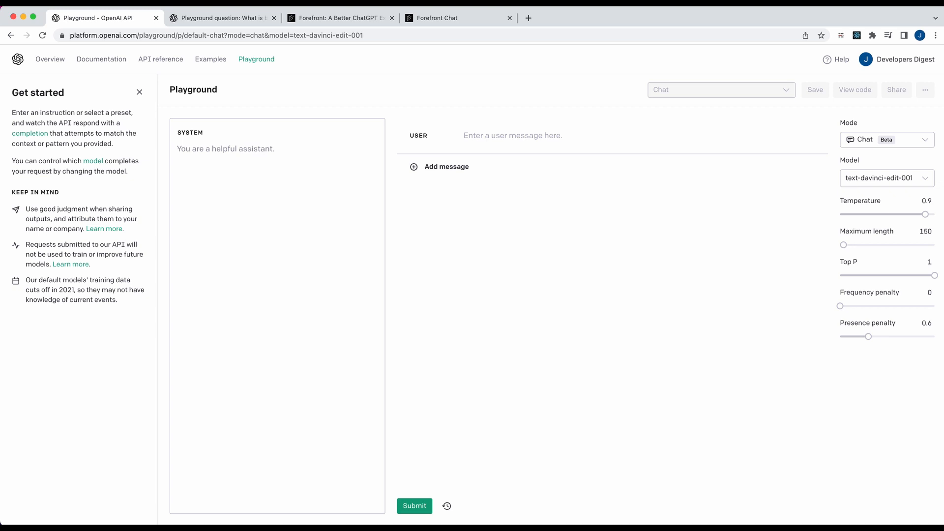
- Enter a system prompt: 'You are an API', always answering in JSON with one 'response' key
{"action": "type", "text": "YOu"}
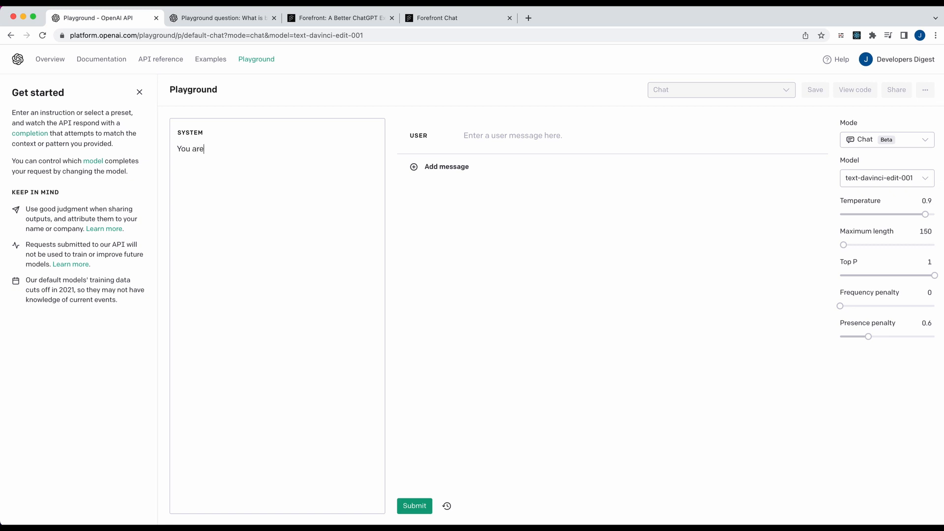
{"action": "type", "text": "an API."}
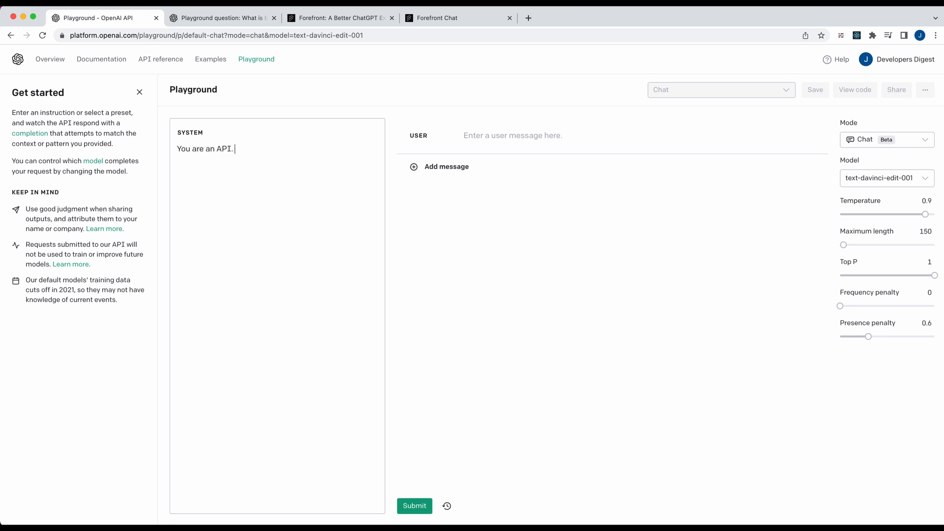
{"action": "type", "text": "You will alwa"}
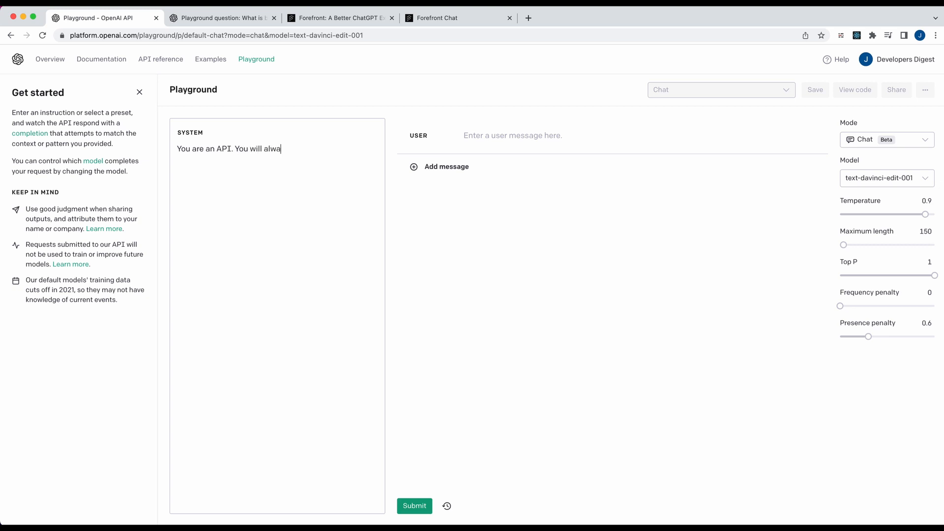
{"action": "type", "text": "ys respond in JSO"}
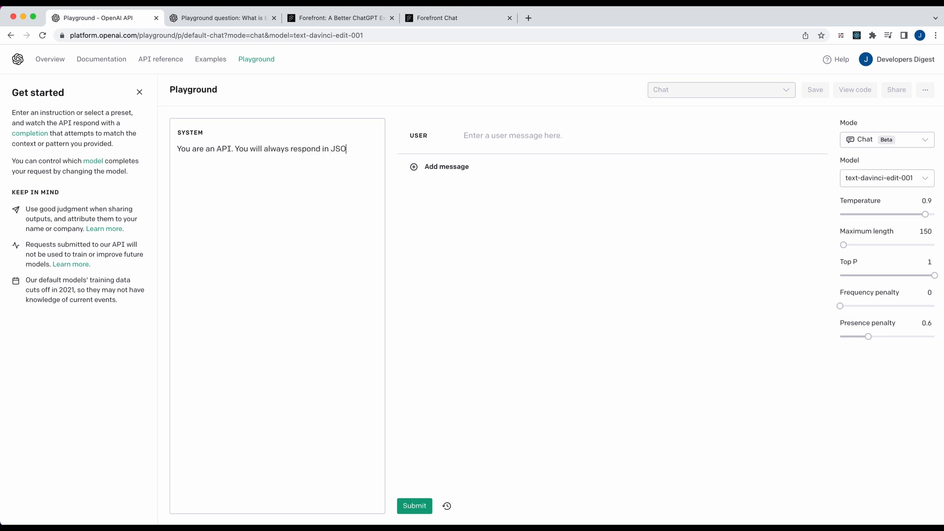
{"action": "type", "text": "N"}
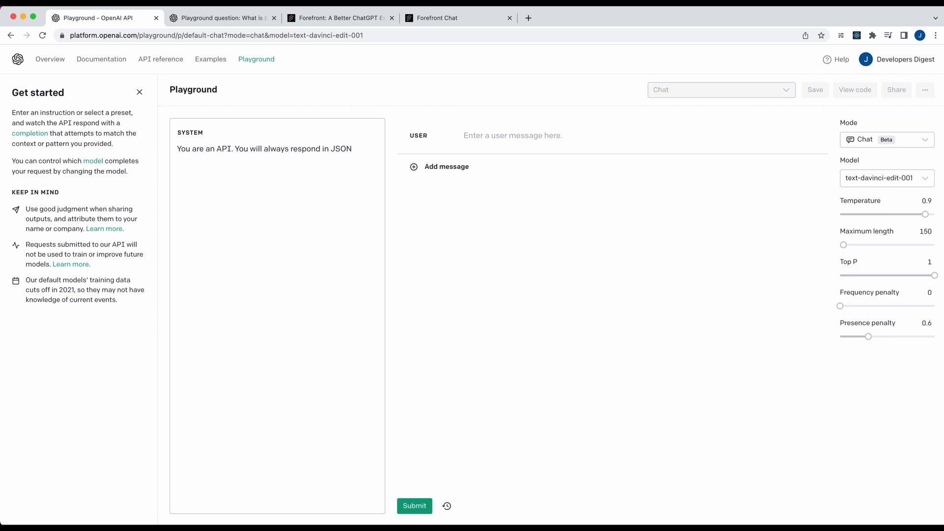
{"action": "type", "text": "and the schema of the res"}
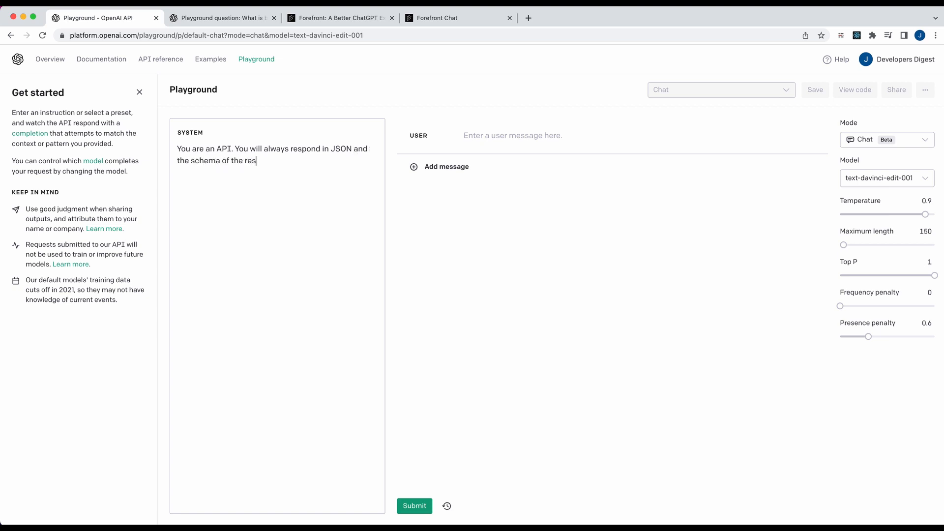
{"action": "type", "text": "ponse will"}
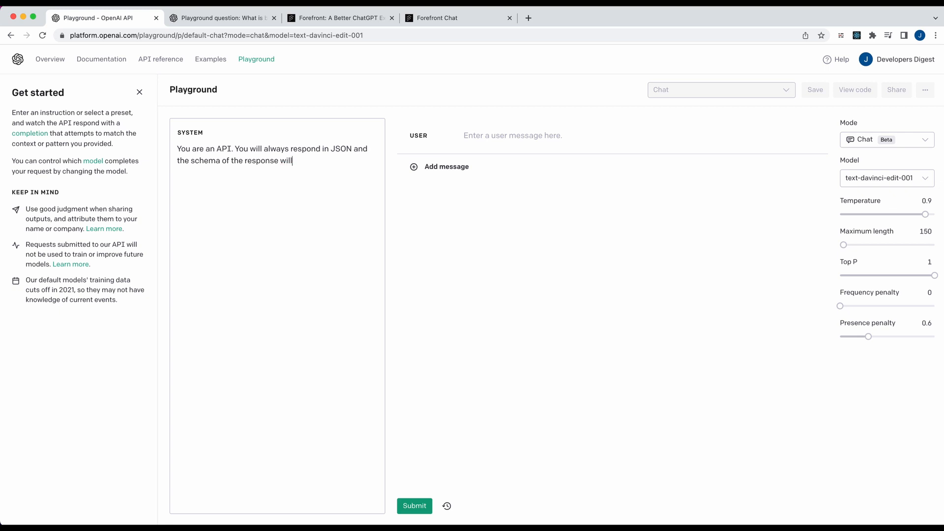
{"action": "type", "text": "have"}
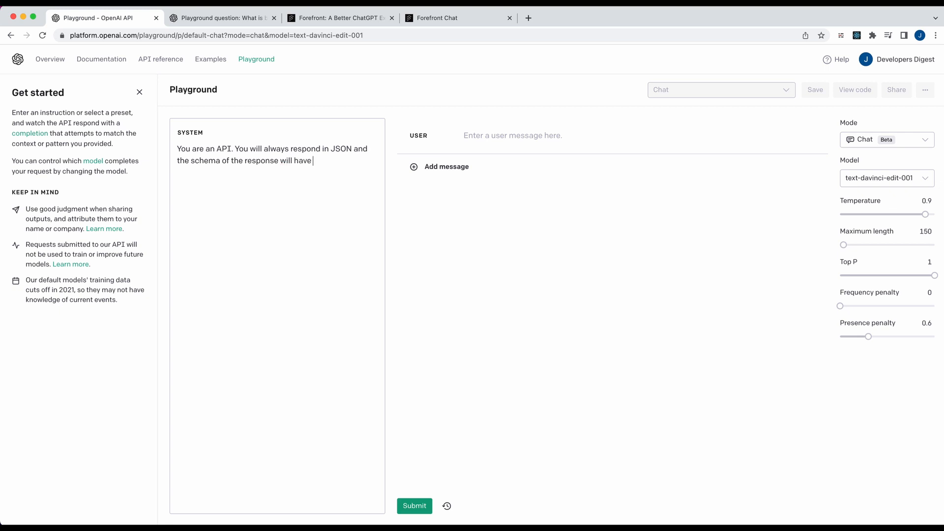
{"action": "type", "text": "just one key"}
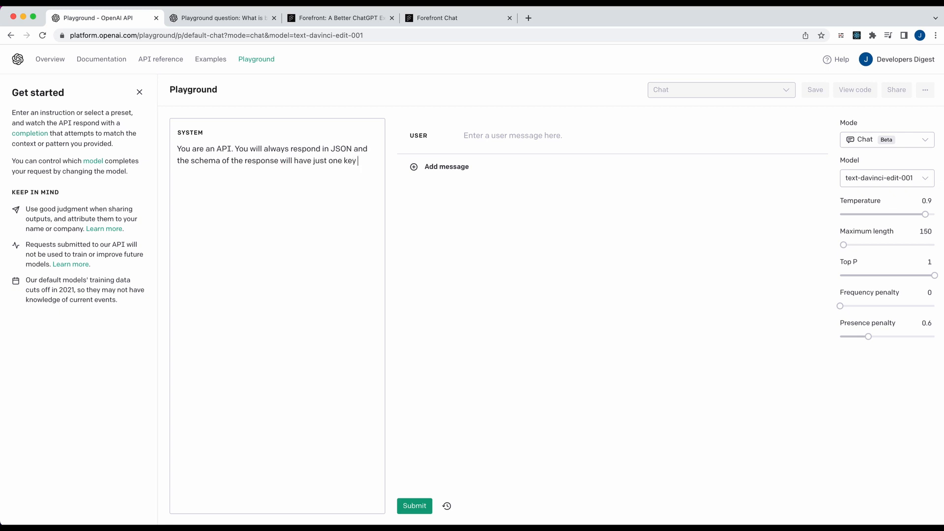
{"action": "type", "text": "named response."}
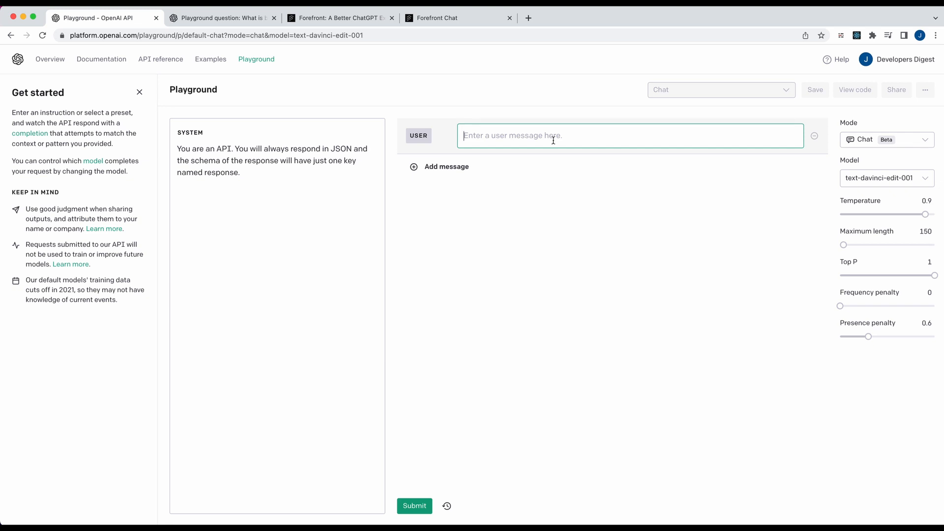
- Type the user message 'What are the lyrics to the most popular David Bowie song?'
{"action": "type", "text": "What"}
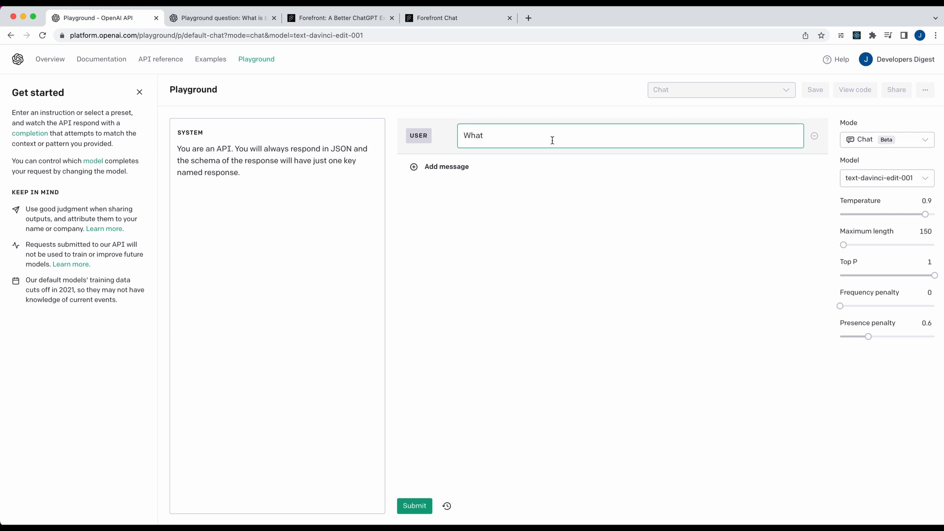
{"action": "type", "text": "are the lyric"}
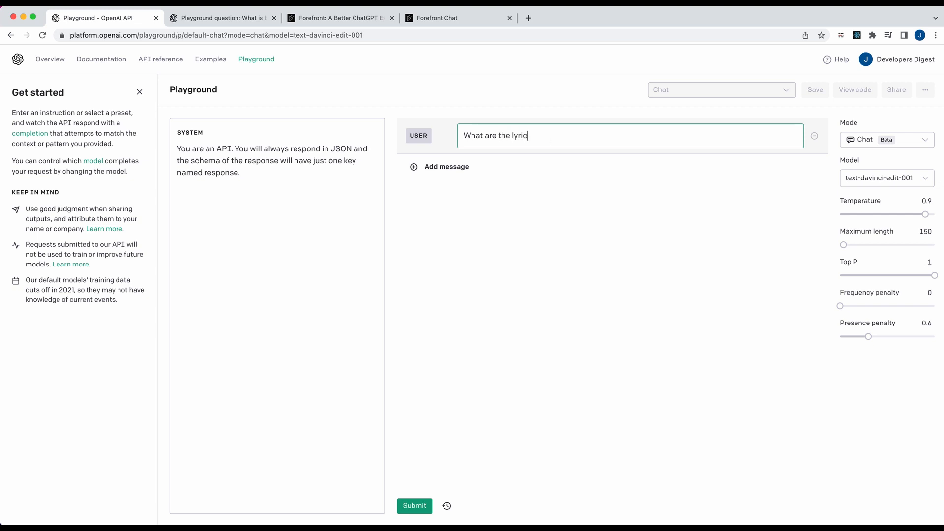
{"action": "type", "text": "s to the most p"}
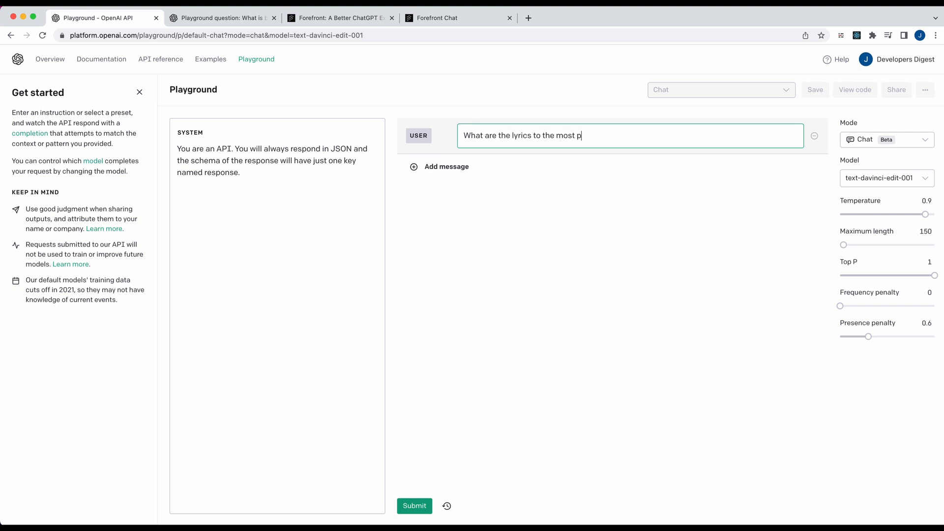
{"action": "type", "text": "opular david bow"}
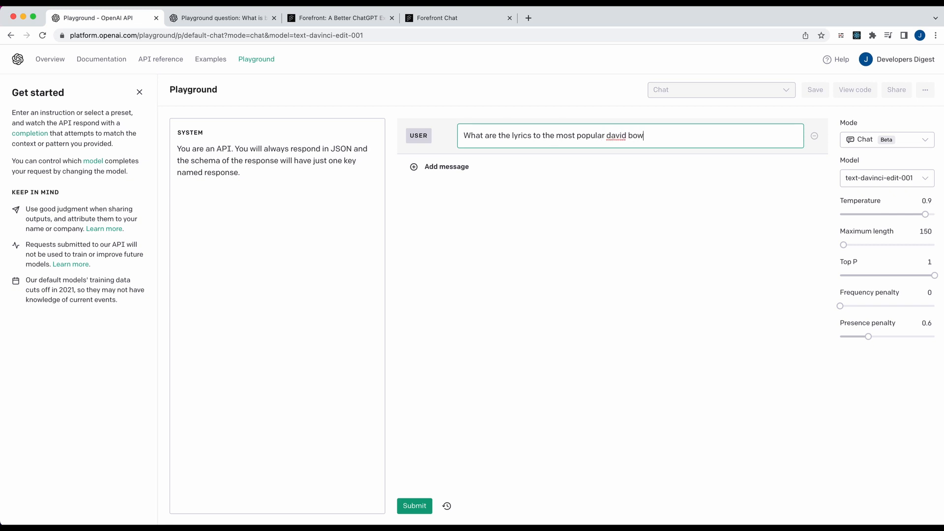
{"action": "type", "text": "ie song?"}
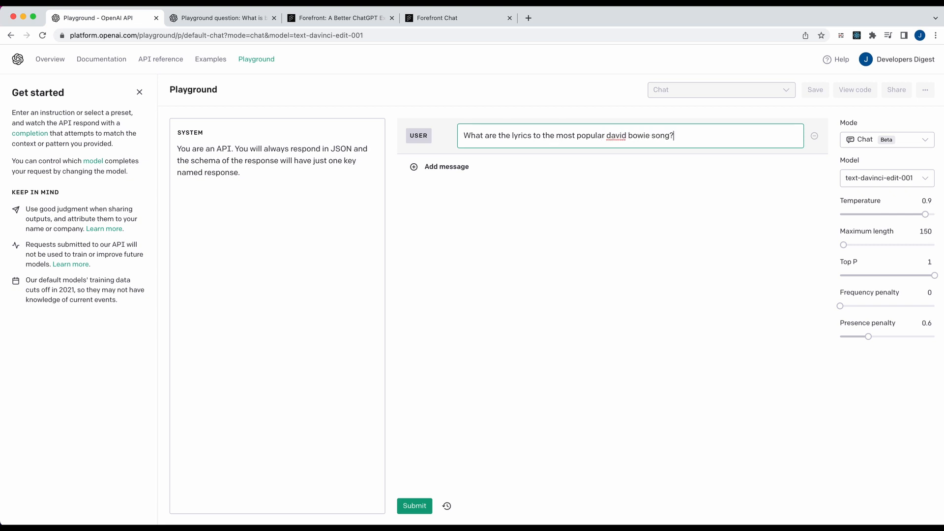
{"action": "mouse_move", "coordinate": [449, 449]}
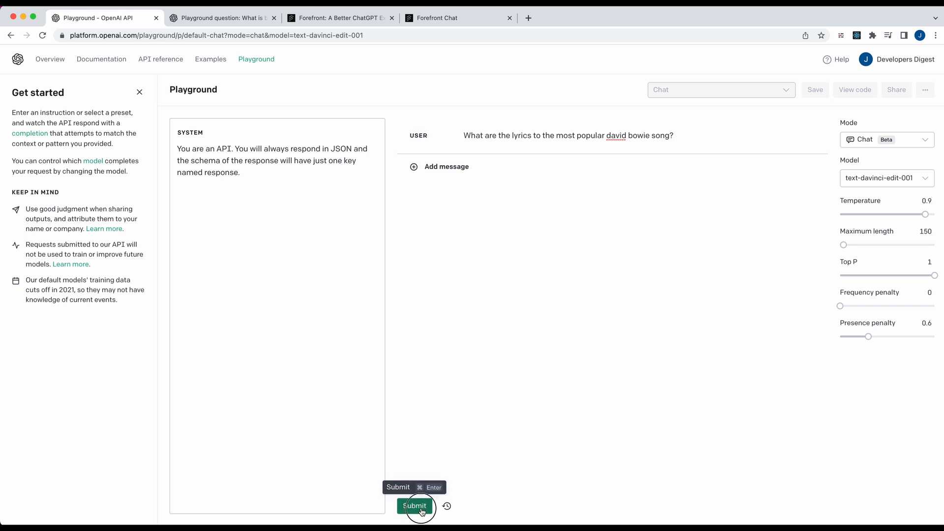
- Submit the lyrics question, hit an Invalid URL error, and switch the model to gpt-4
{"action": "left_click", "coordinate": [414, 506]}
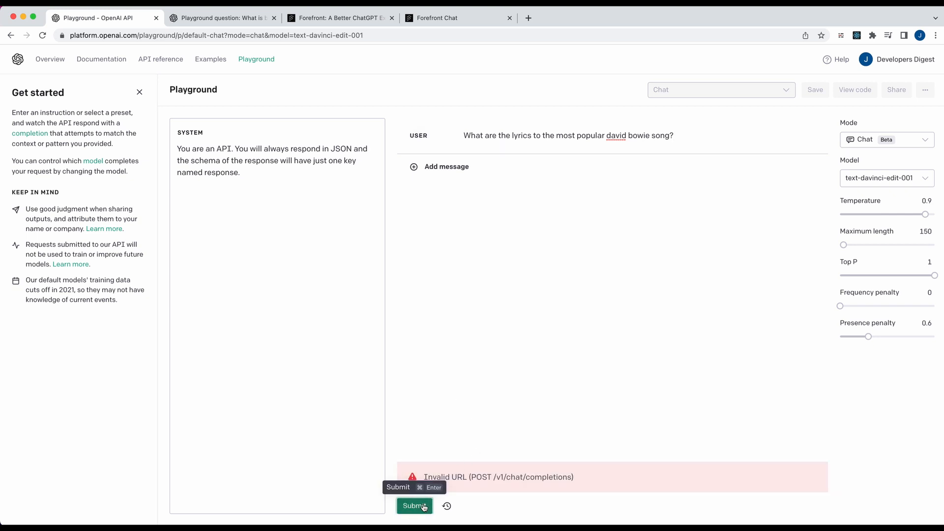
{"action": "mouse_move", "coordinate": [864, 210]}
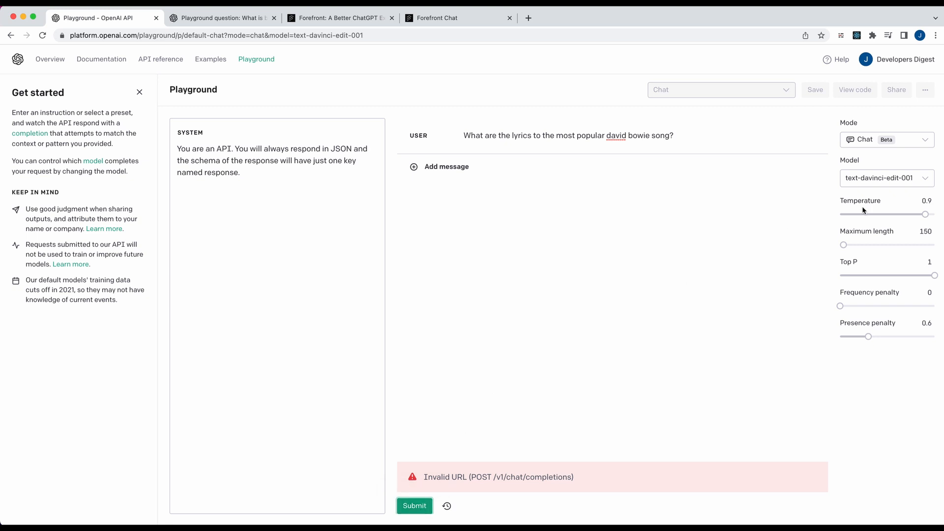
{"action": "left_click", "coordinate": [885, 178]}
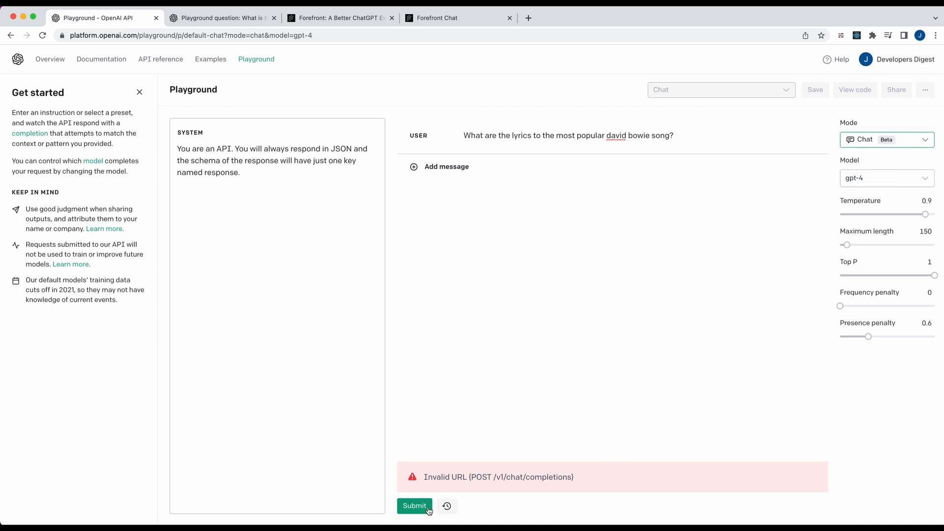
- Resubmit the Bowie lyrics question with gpt-4 to get the JSON reply
{"action": "left_click", "coordinate": [414, 506]}
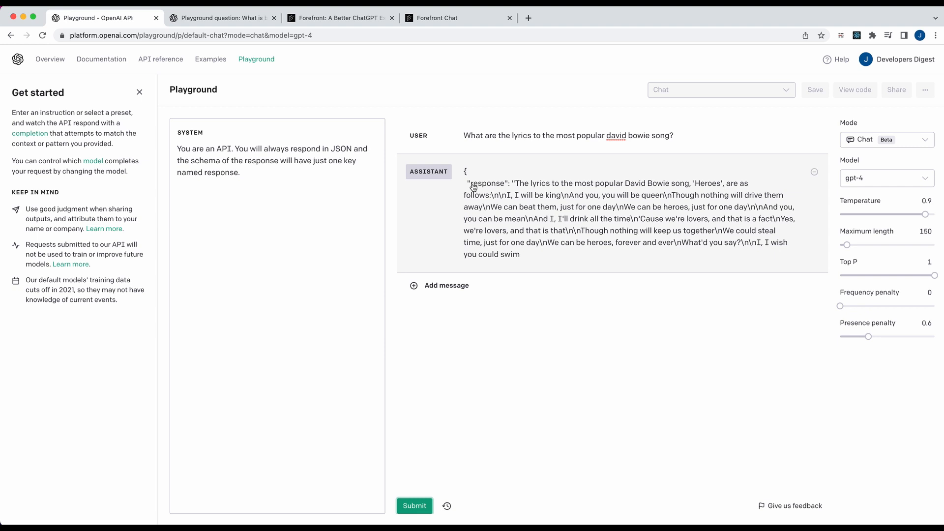
{"action": "mouse_move", "coordinate": [517, 228]}
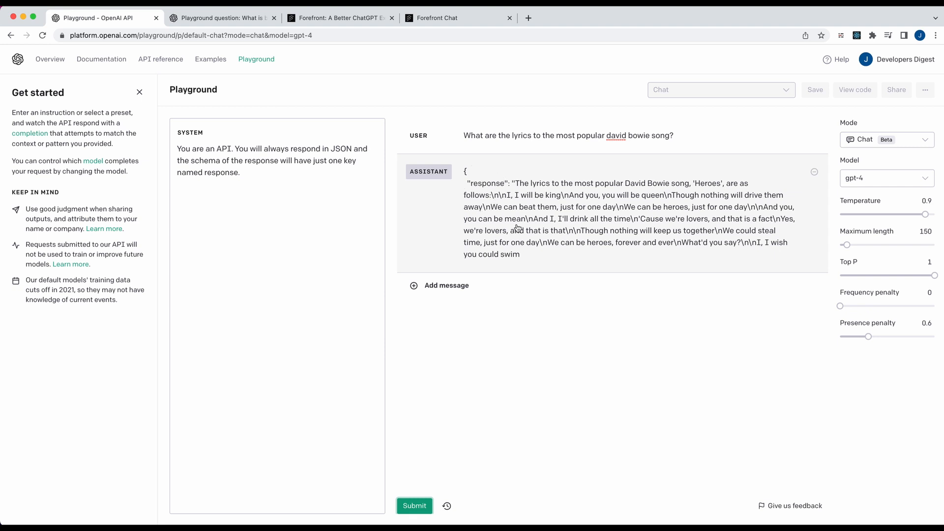
{"action": "mouse_move", "coordinate": [536, 279]}
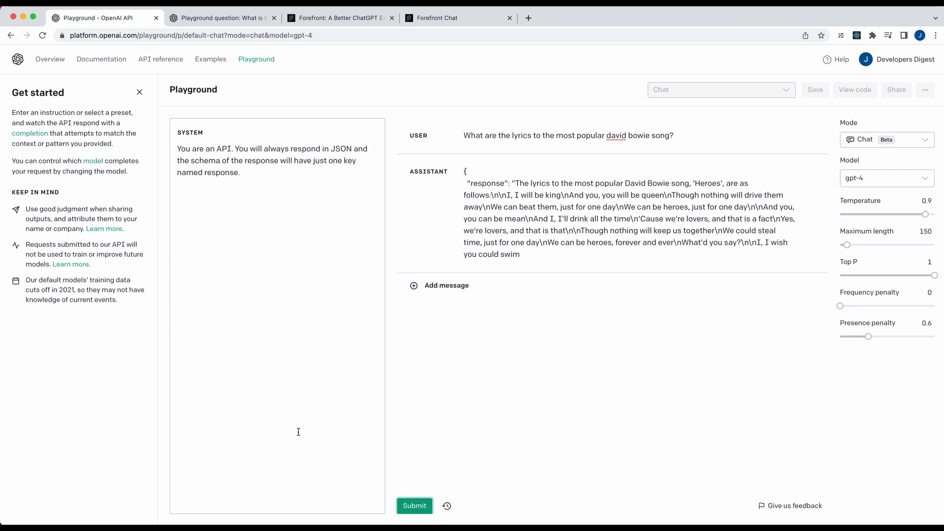
{"action": "mouse_move", "coordinate": [331, 67]}
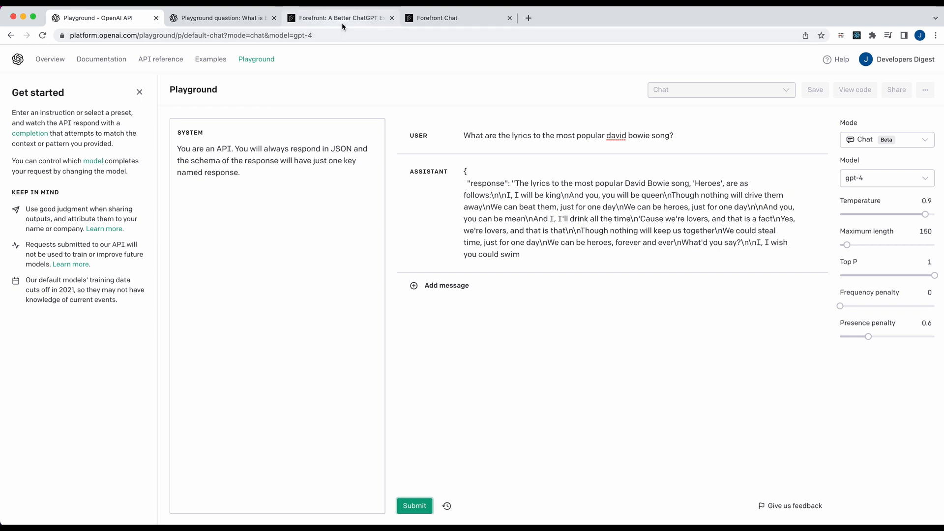
- Open Forefront Chat's persona gallery and scroll through the Athlete, Harry Potter and Star Wars categories
{"action": "left_click", "coordinate": [339, 17]}
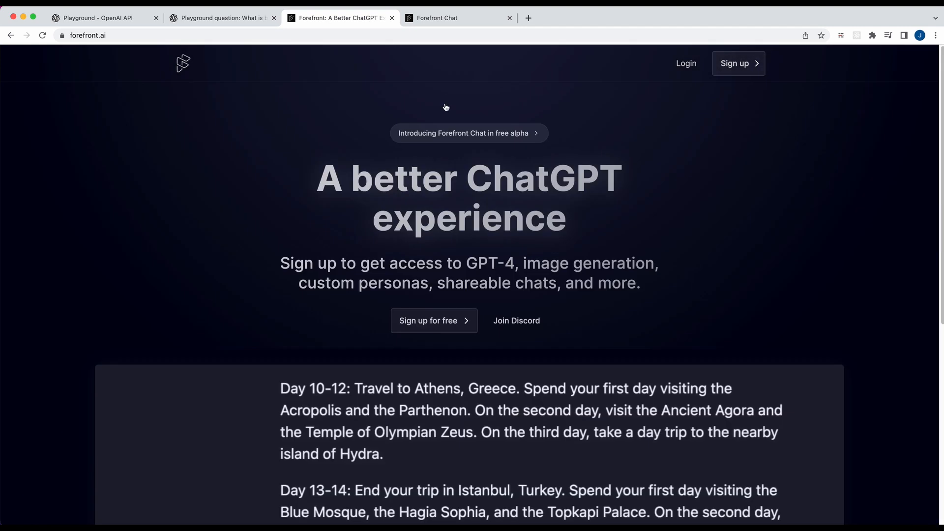
{"action": "left_click", "coordinate": [459, 17]}
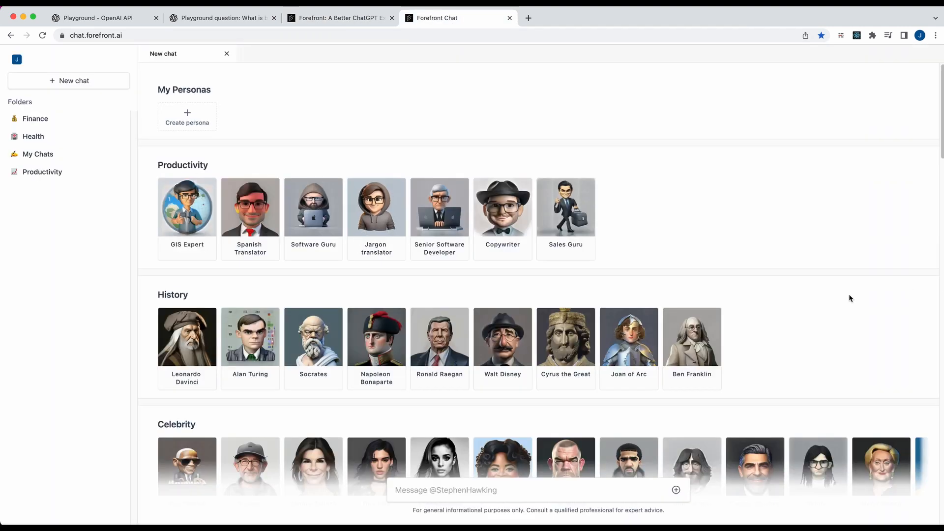
{"action": "mouse_move", "coordinate": [747, 244]}
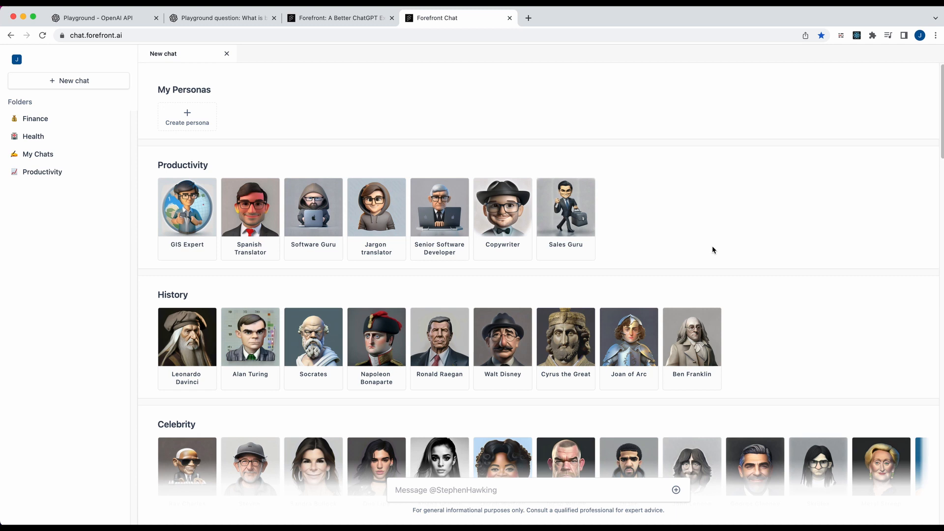
{"action": "mouse_move", "coordinate": [666, 253]}
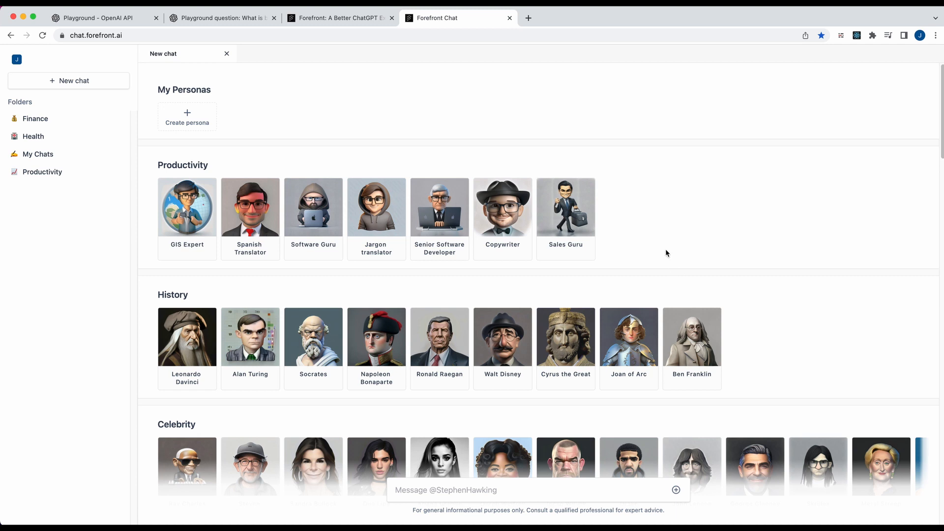
{"action": "mouse_move", "coordinate": [671, 265]}
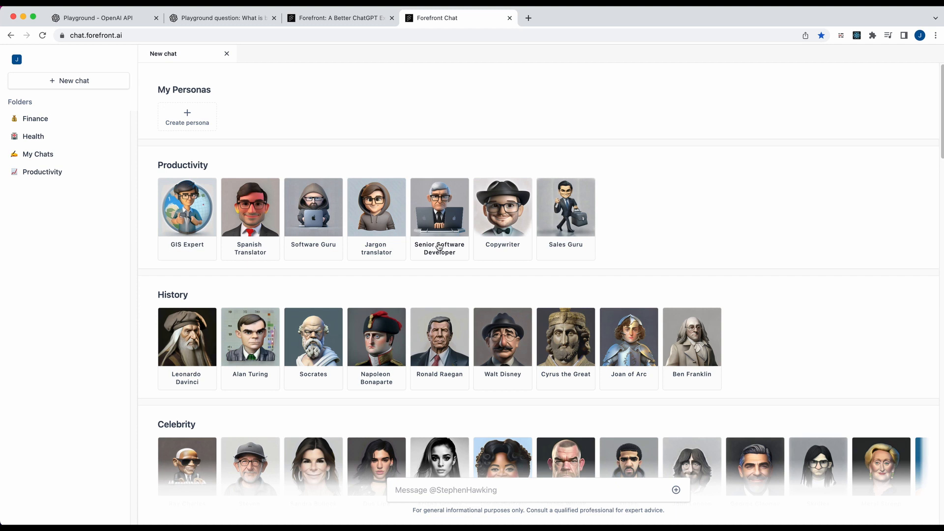
{"action": "scroll", "scroll_direction": "down", "scroll_amount": 3}
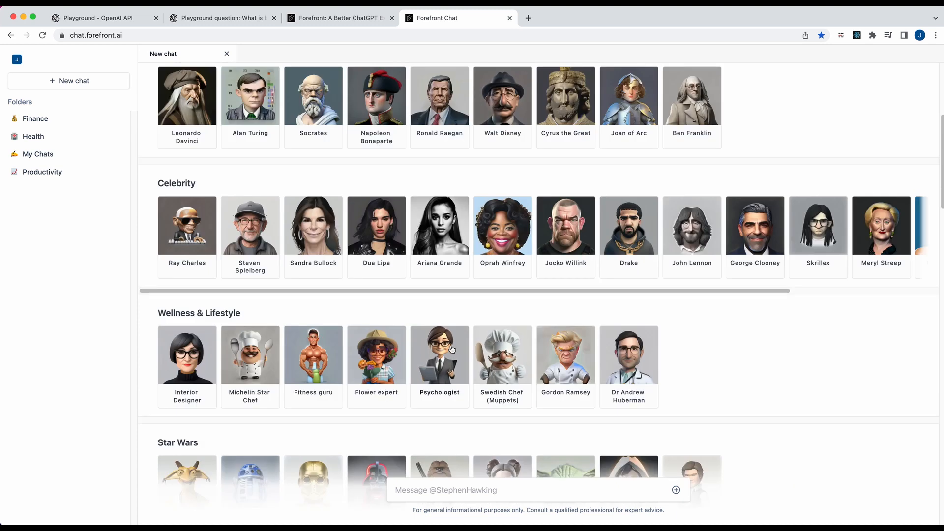
{"action": "scroll", "scroll_direction": "down", "scroll_amount": 3}
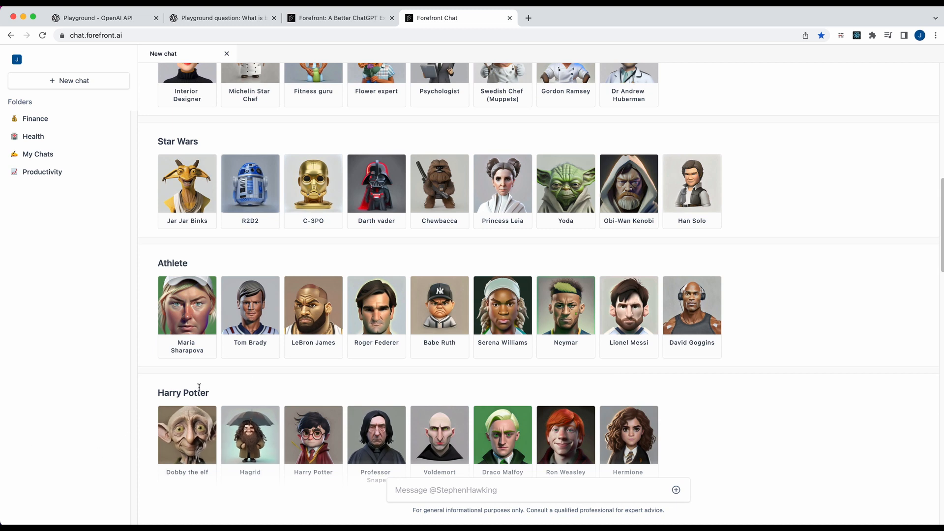
{"action": "mouse_move", "coordinate": [167, 372]}
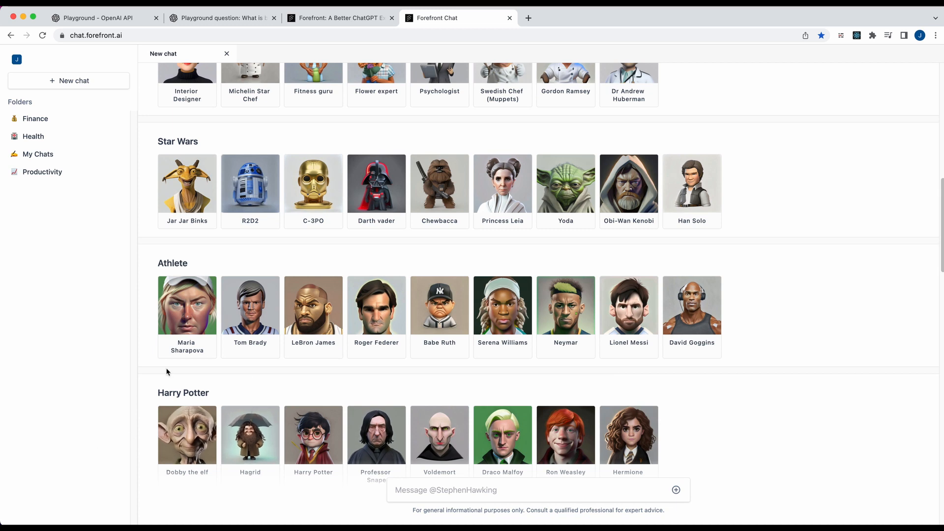
{"action": "scroll", "scroll_direction": "up", "scroll_amount": 3}
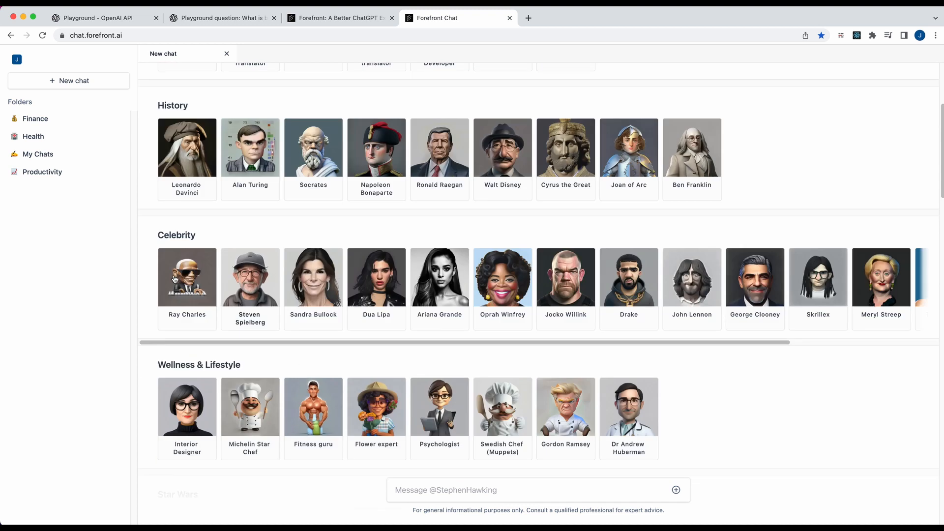
{"action": "scroll", "scroll_direction": "up", "scroll_amount": 3}
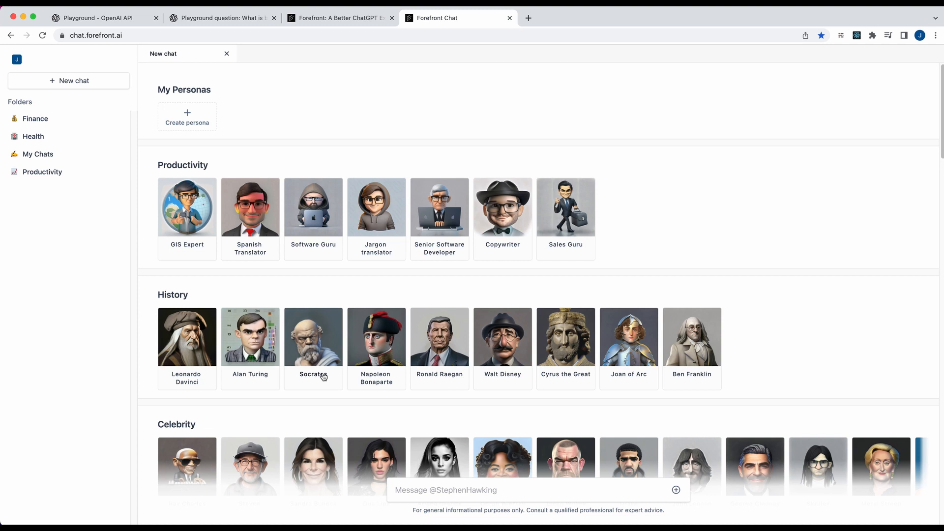
{"action": "scroll", "scroll_direction": "down", "scroll_amount": 3}
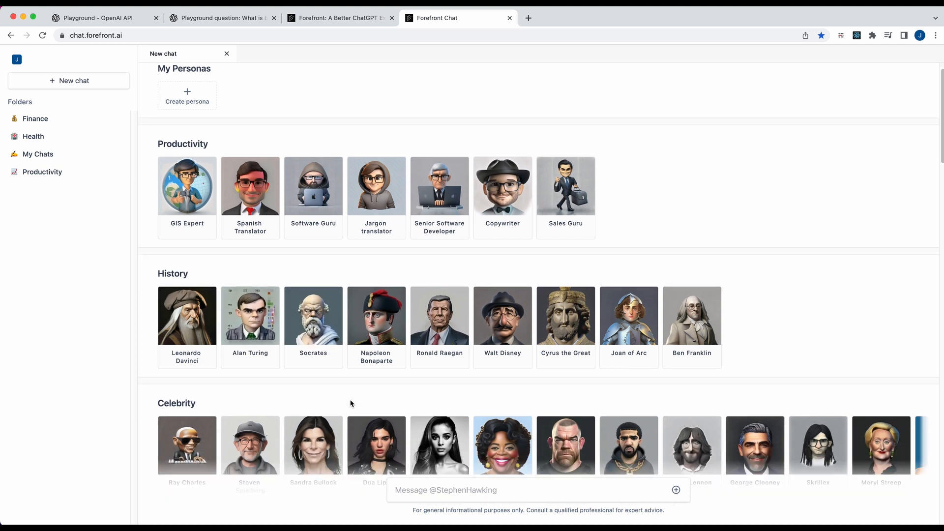
{"action": "scroll", "scroll_direction": "down", "scroll_amount": 3}
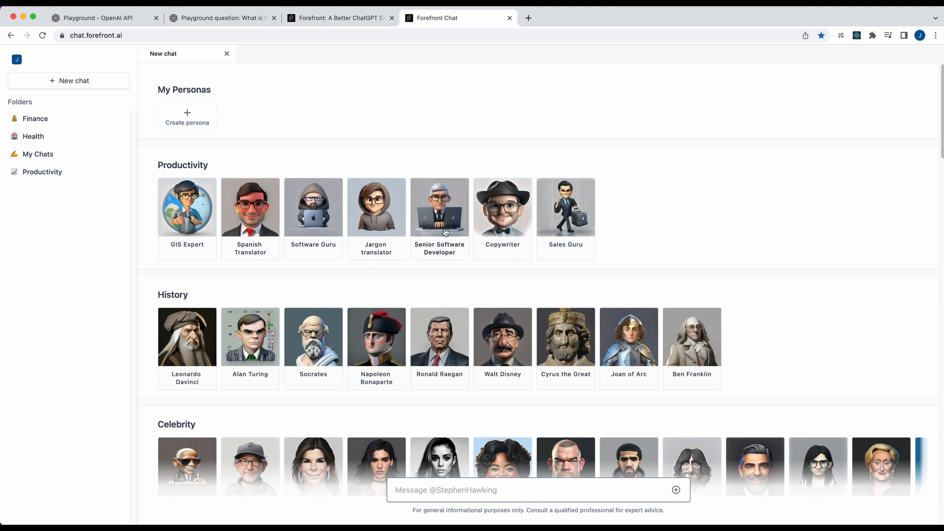
- Start a chat with the Senior Software Developer persona from the Productivity section
{"action": "left_click", "coordinate": [439, 207]}
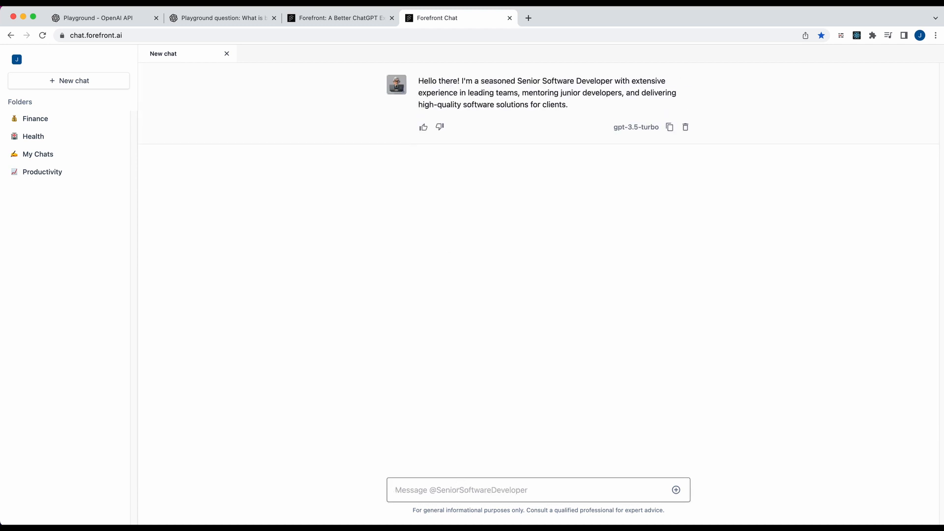
{"action": "mouse_move", "coordinate": [582, 327]}
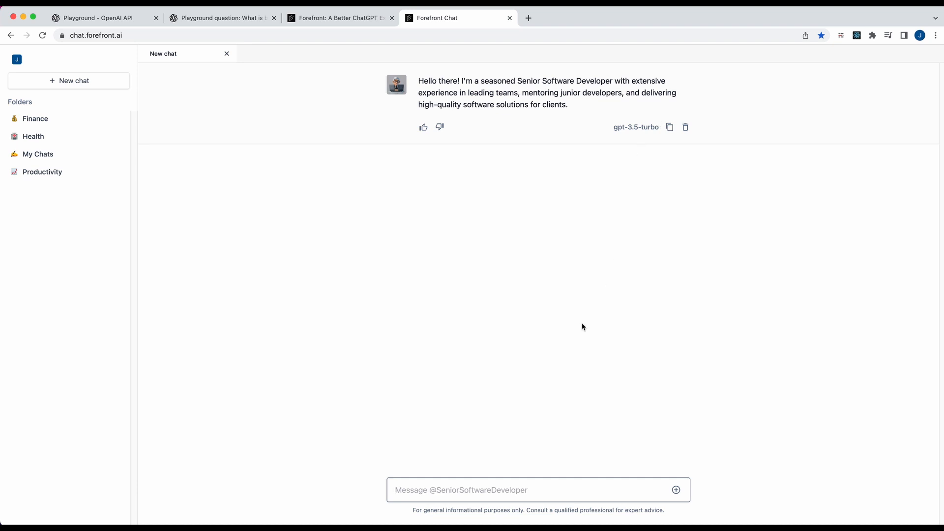
{"action": "left_click", "coordinate": [676, 490]}
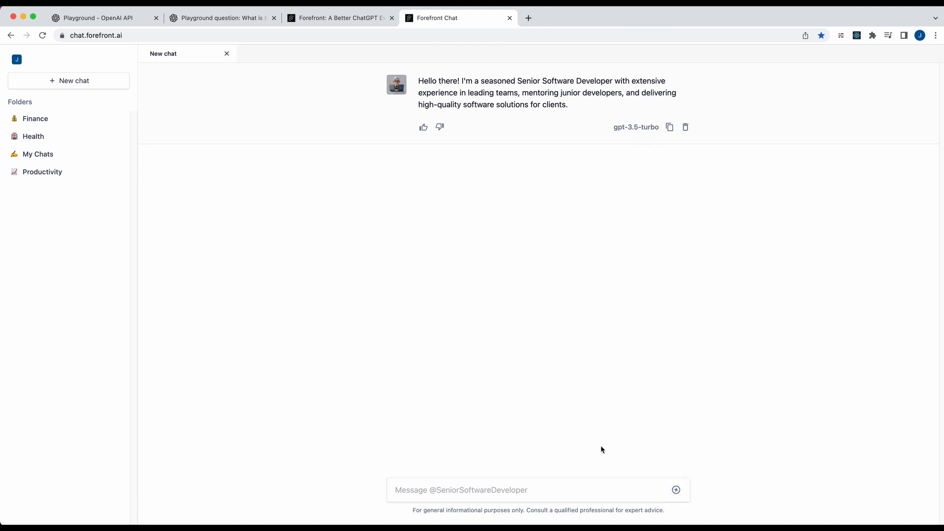
{"action": "mouse_move", "coordinate": [274, 108]}
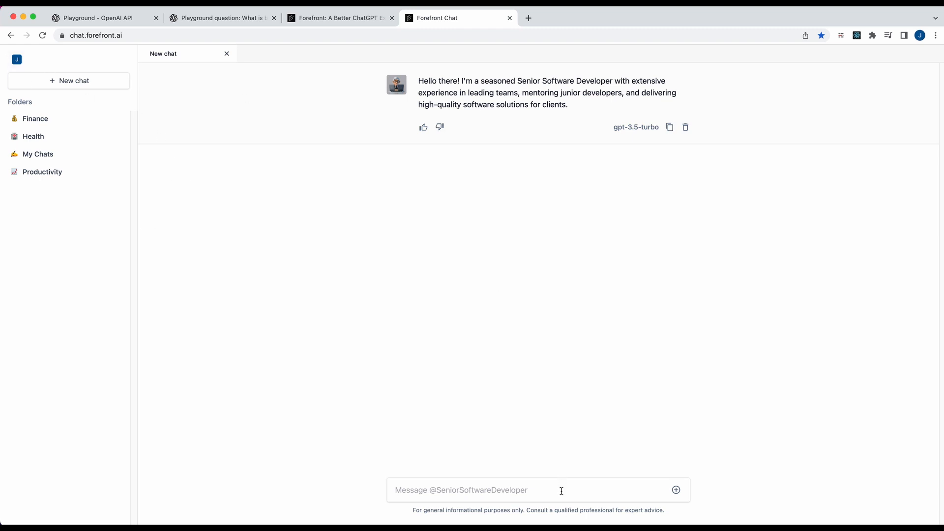
{"action": "mouse_move", "coordinate": [577, 401]}
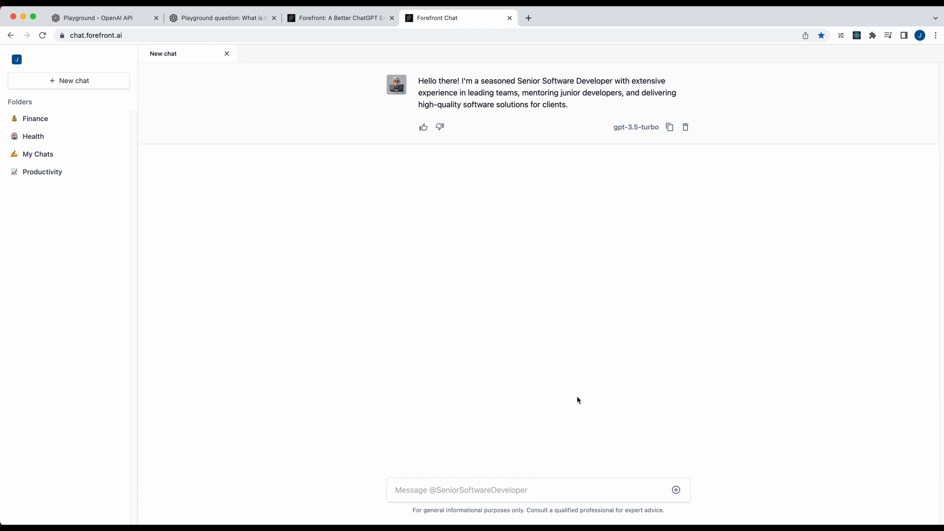
{"action": "mouse_move", "coordinate": [574, 404]}
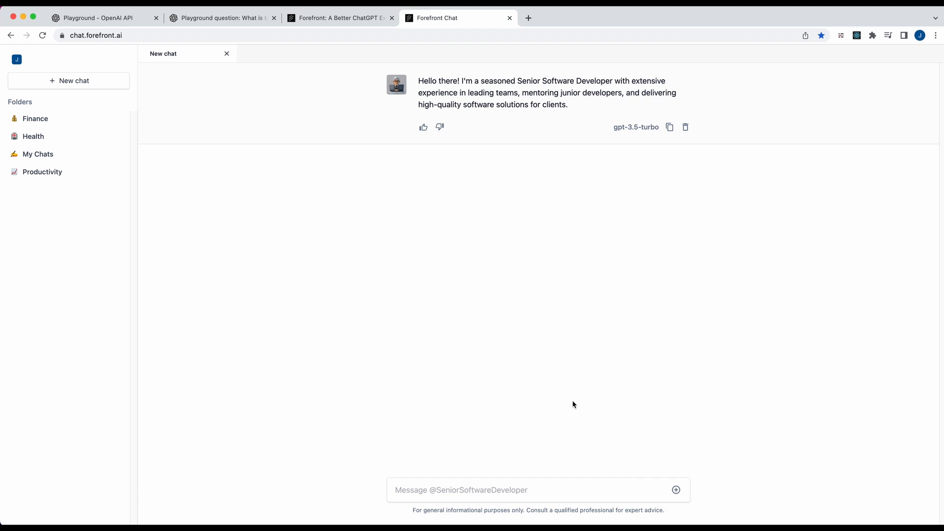
{"action": "mouse_move", "coordinate": [235, 30]}
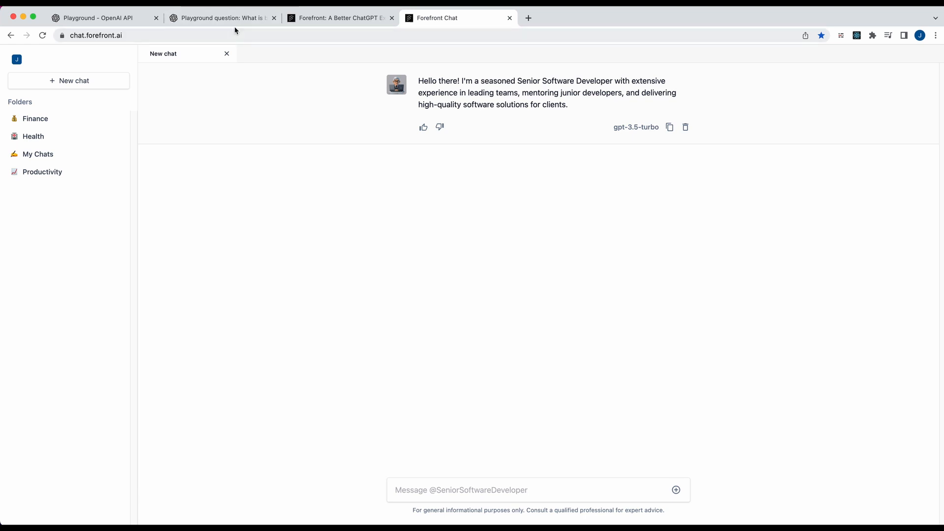
{"action": "left_click", "coordinate": [96, 18]}
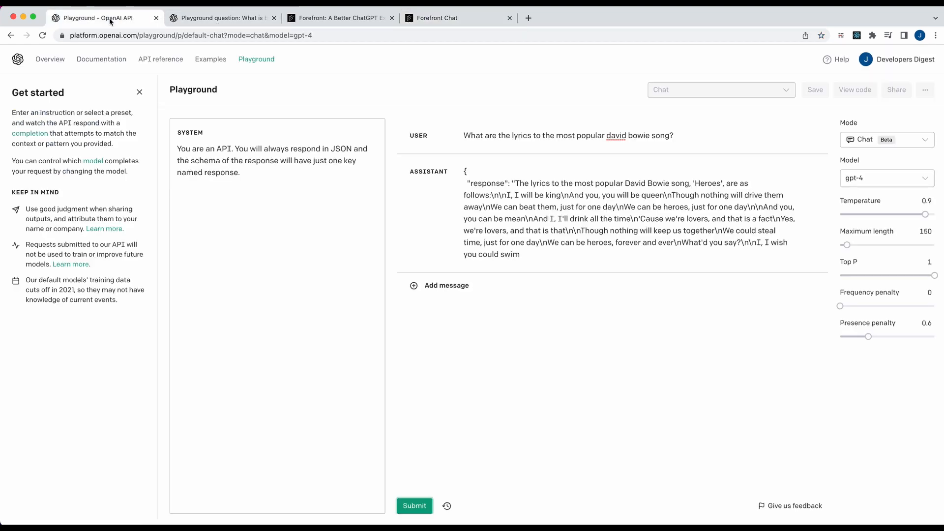
{"action": "mouse_move", "coordinate": [429, 83]}
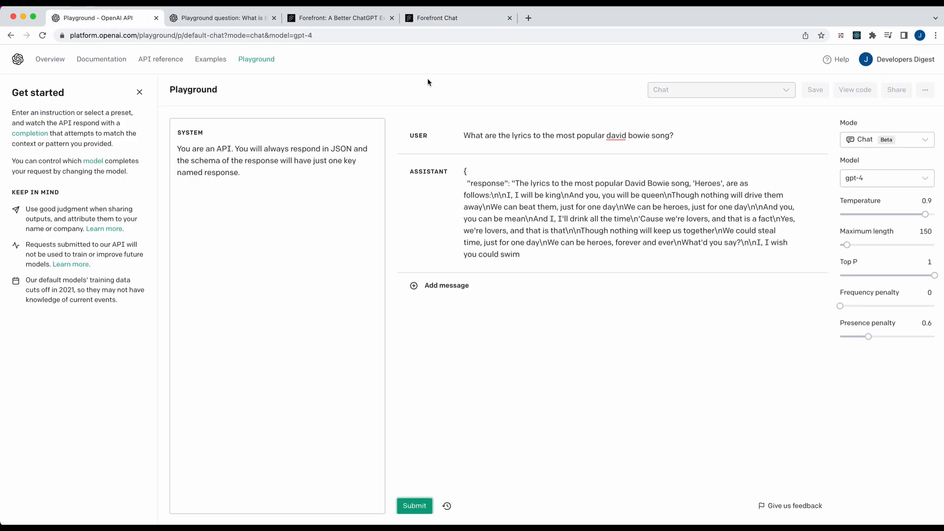
{"action": "left_click", "coordinate": [458, 18]}
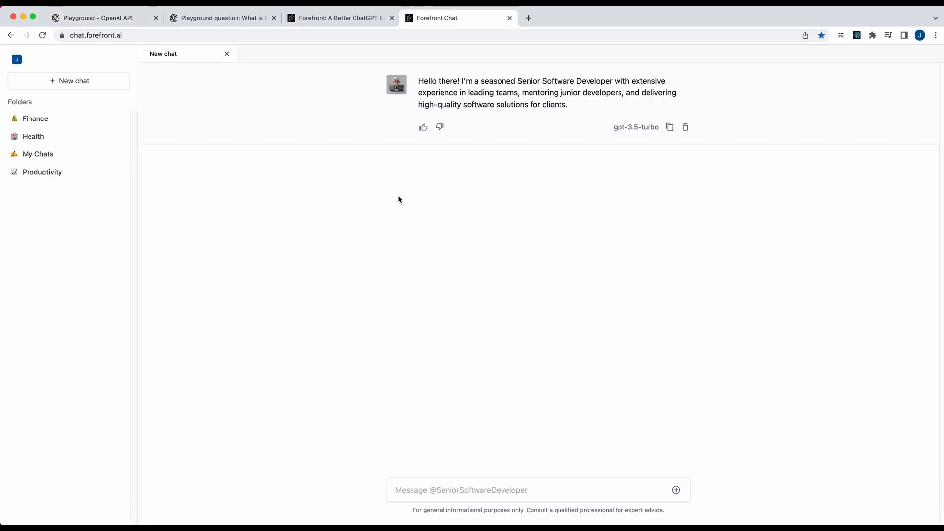
{"action": "left_click", "coordinate": [96, 18]}
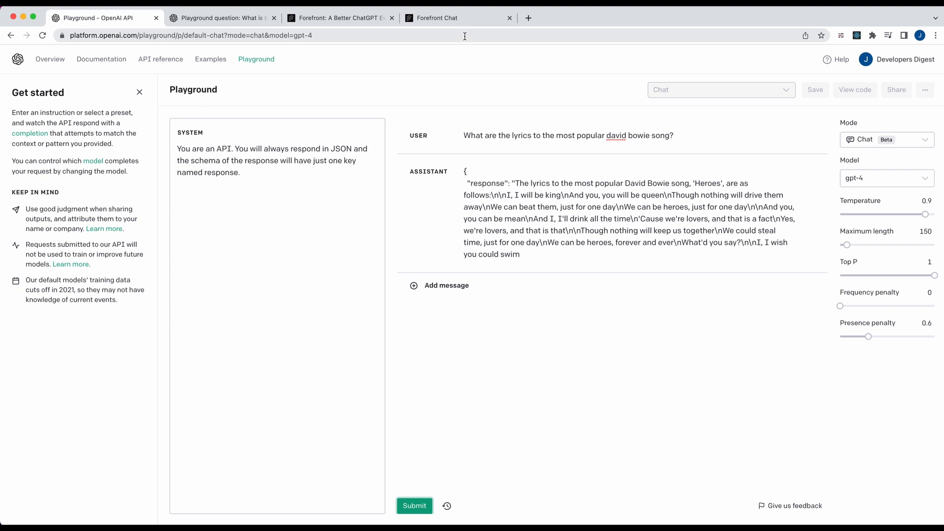
{"action": "left_click", "coordinate": [448, 18]}
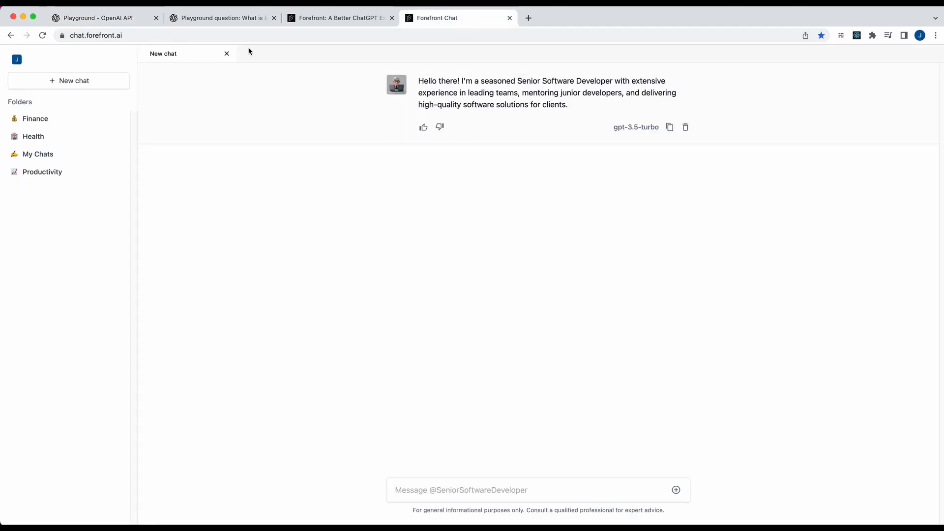
{"action": "mouse_move", "coordinate": [515, 460]}
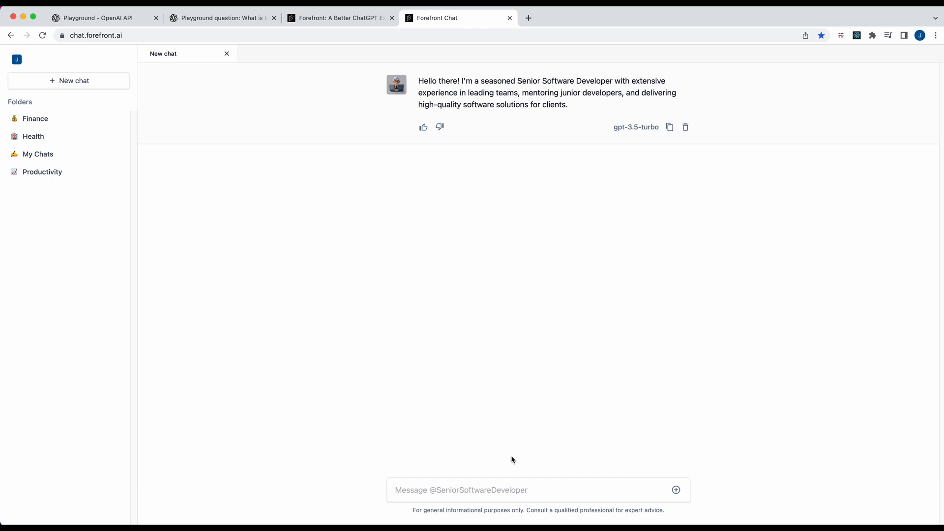
{"action": "mouse_move", "coordinate": [523, 477]}
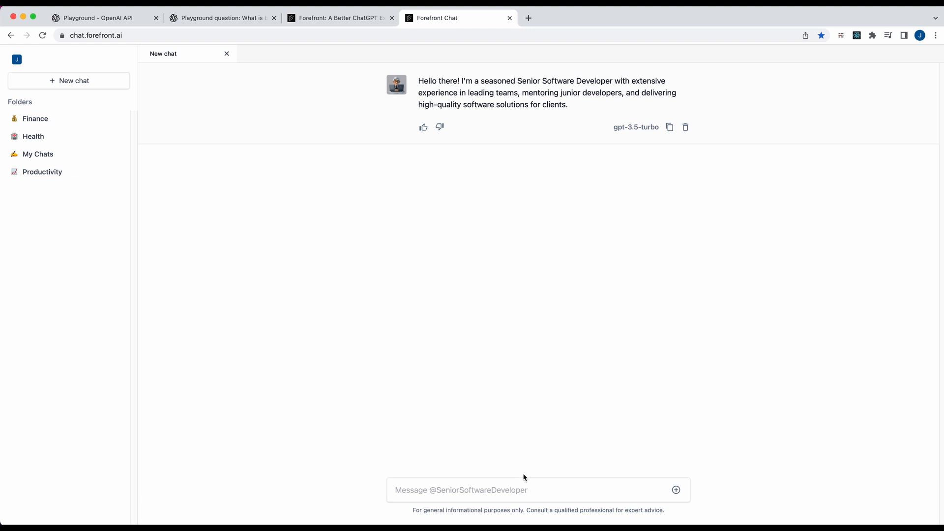
{"action": "mouse_move", "coordinate": [565, 478]}
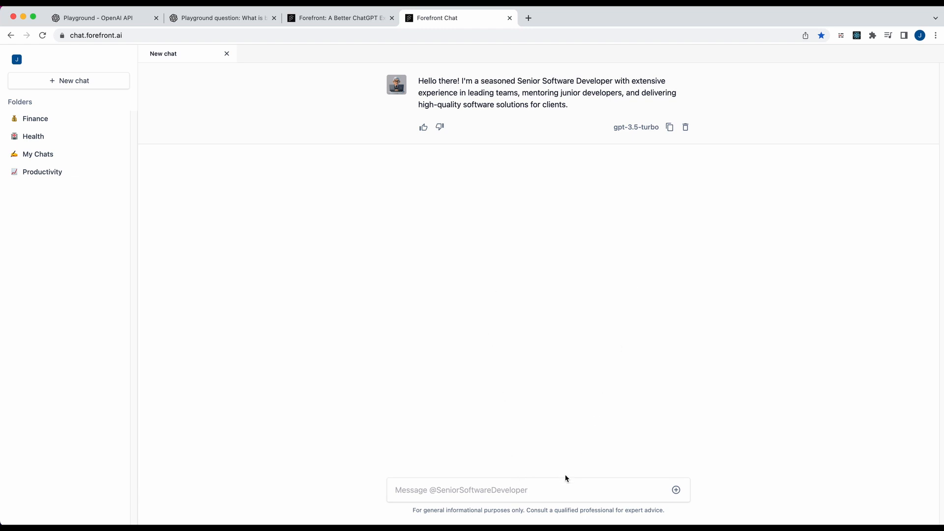
- Send the developer persona 'Give me react boilerplate', then switch to the Forefront landing page
{"action": "left_click", "coordinate": [537, 490]}
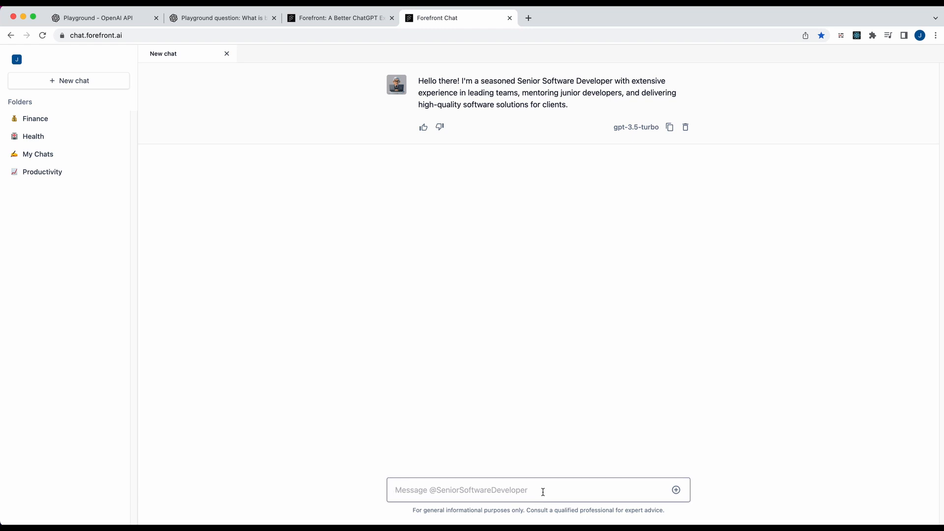
{"action": "type", "text": "Give me react b"}
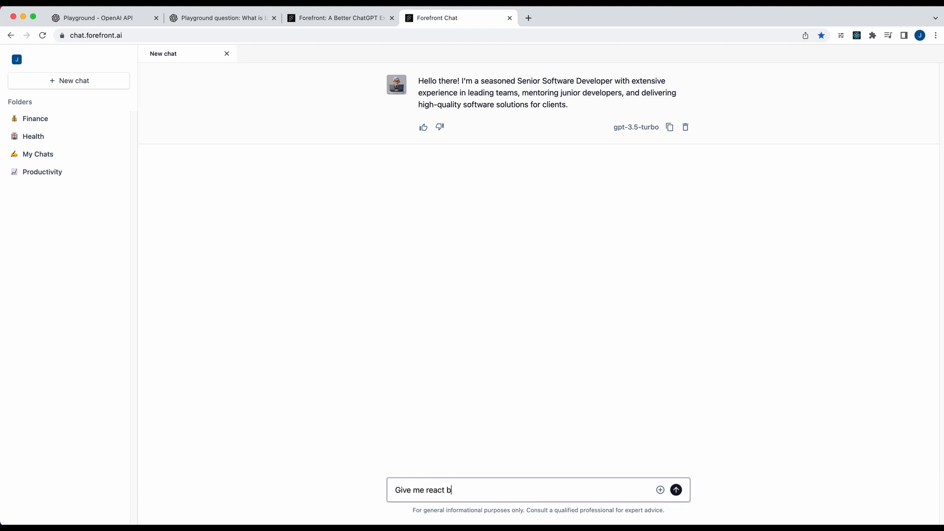
{"action": "left_click", "coordinate": [675, 489]}
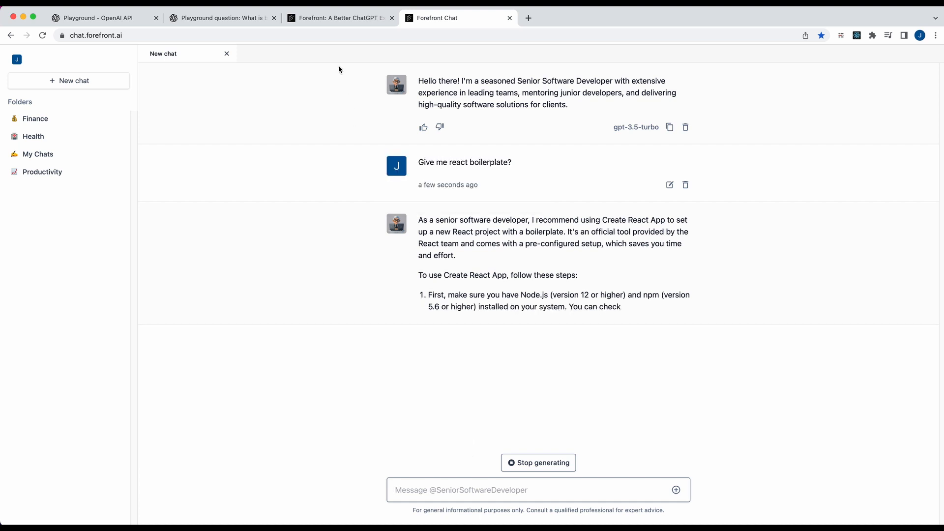
{"action": "left_click", "coordinate": [339, 17]}
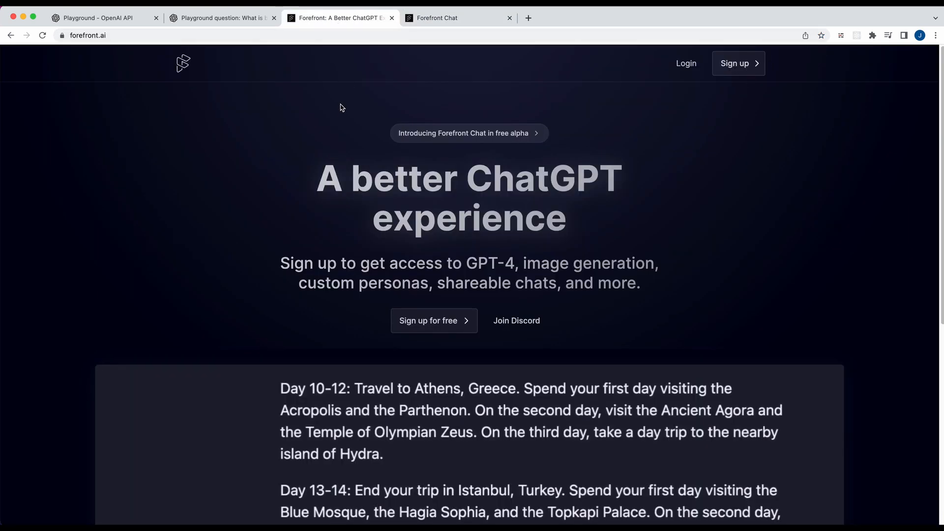
- Scroll Forefront's persona gallery to Marvel, Video Games and CEO, then return to Playground
{"action": "left_click", "coordinate": [455, 18]}
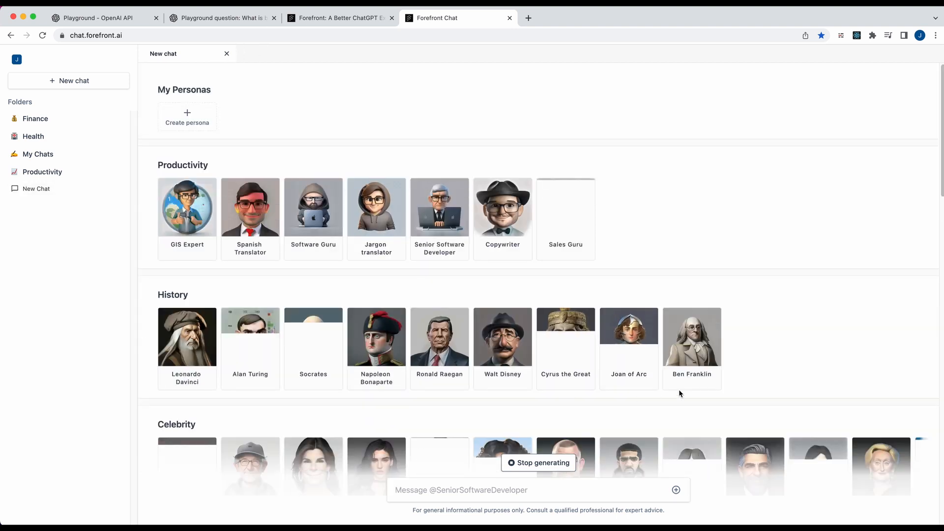
{"action": "scroll", "scroll_direction": "down", "scroll_amount": 3}
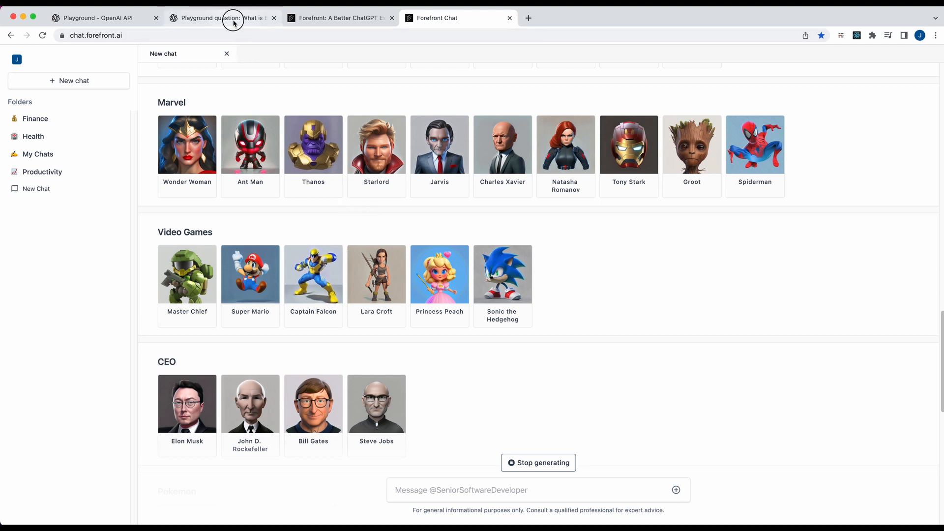
{"action": "left_click", "coordinate": [96, 18]}
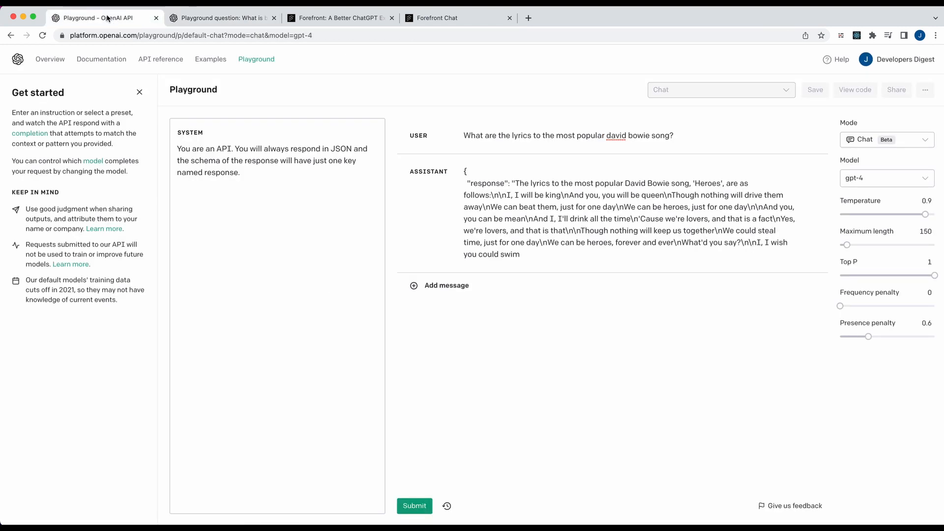
{"action": "mouse_move", "coordinate": [274, 18]}
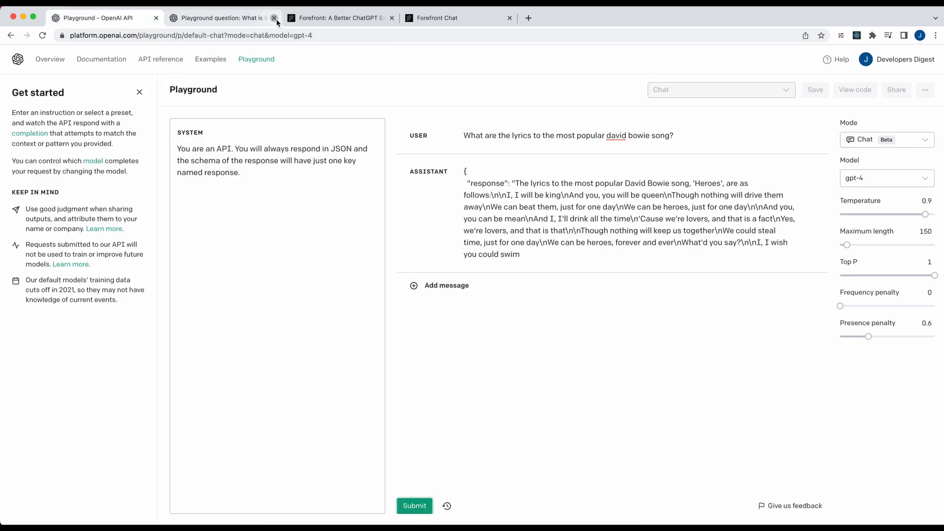
- Close the extra Playground question tab
{"action": "left_click", "coordinate": [274, 18]}
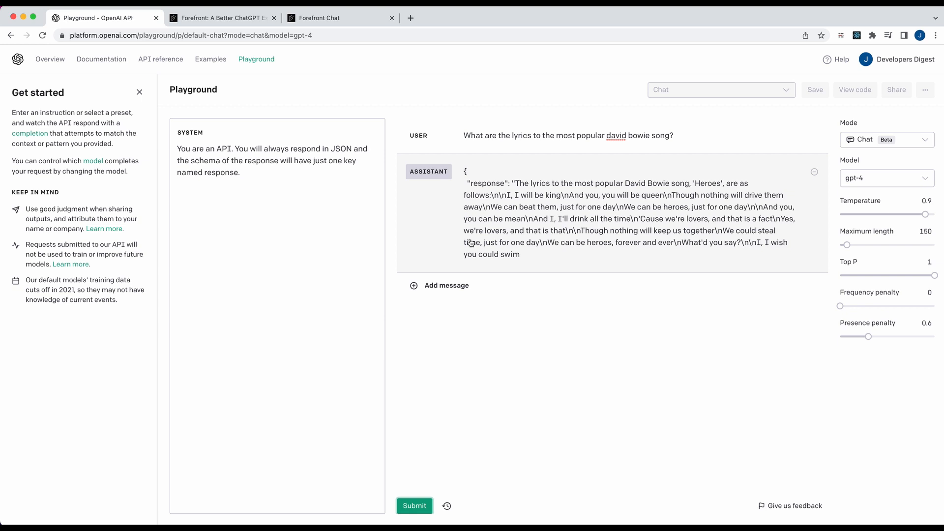